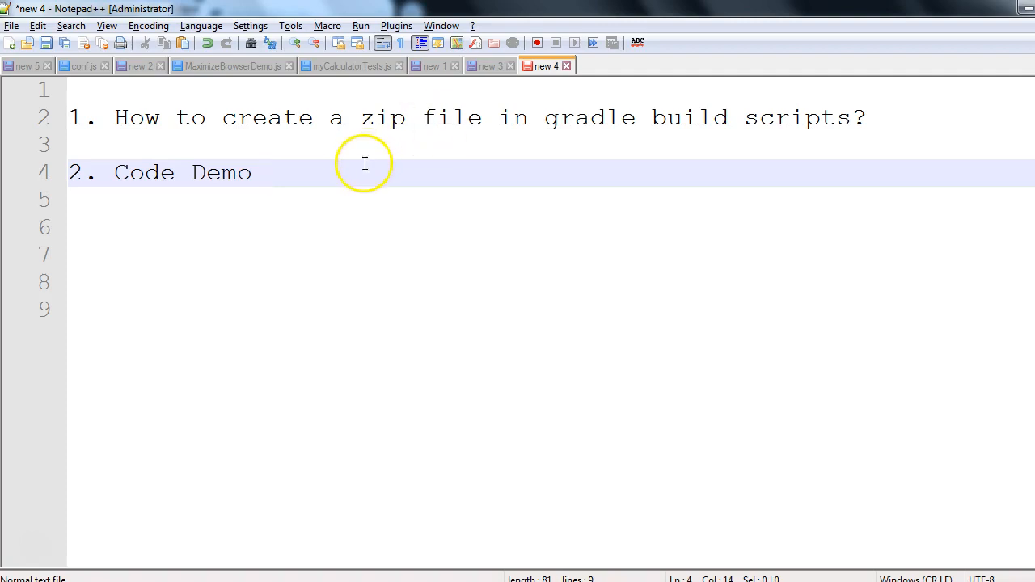
mouse_move(315, 146)
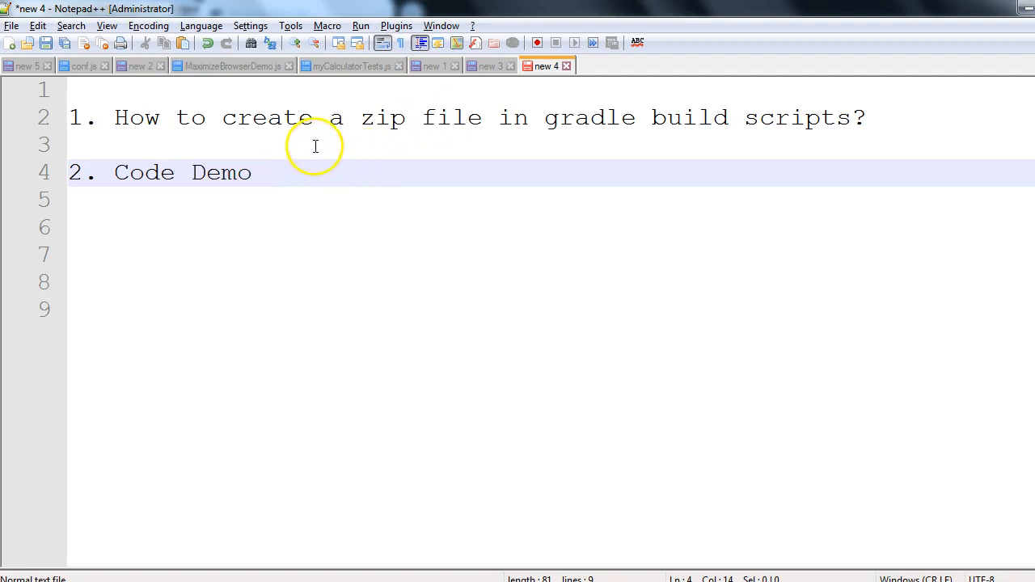
- Show that the E:\mydata folder is currently empty in Windows Explorer
click(267, 171)
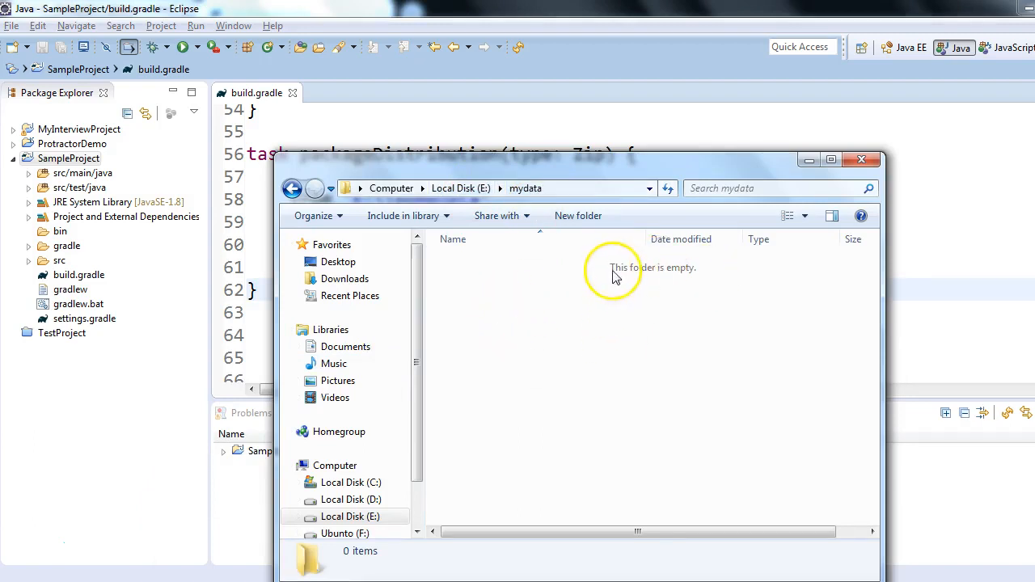
mouse_move(663, 289)
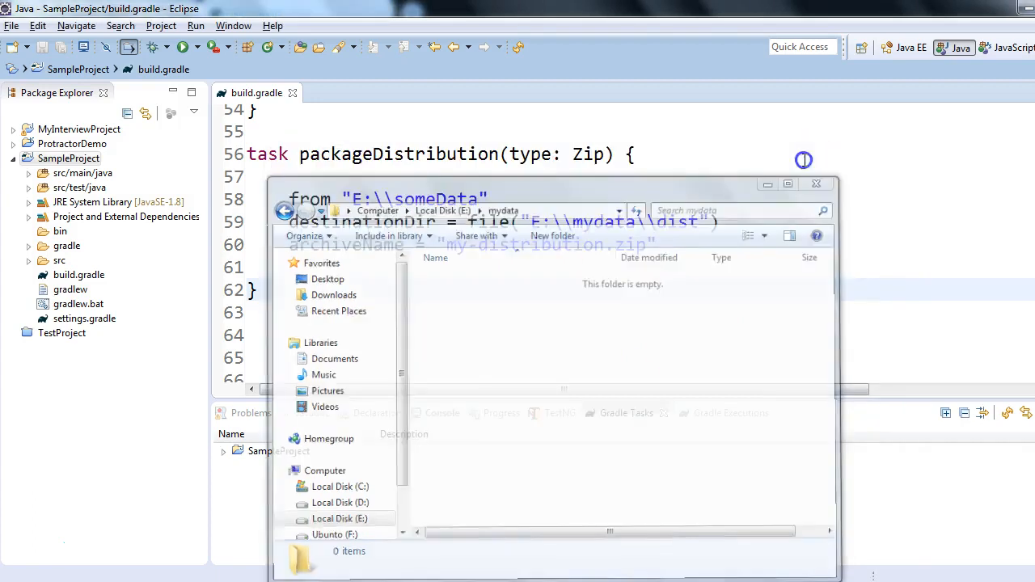
click(815, 185)
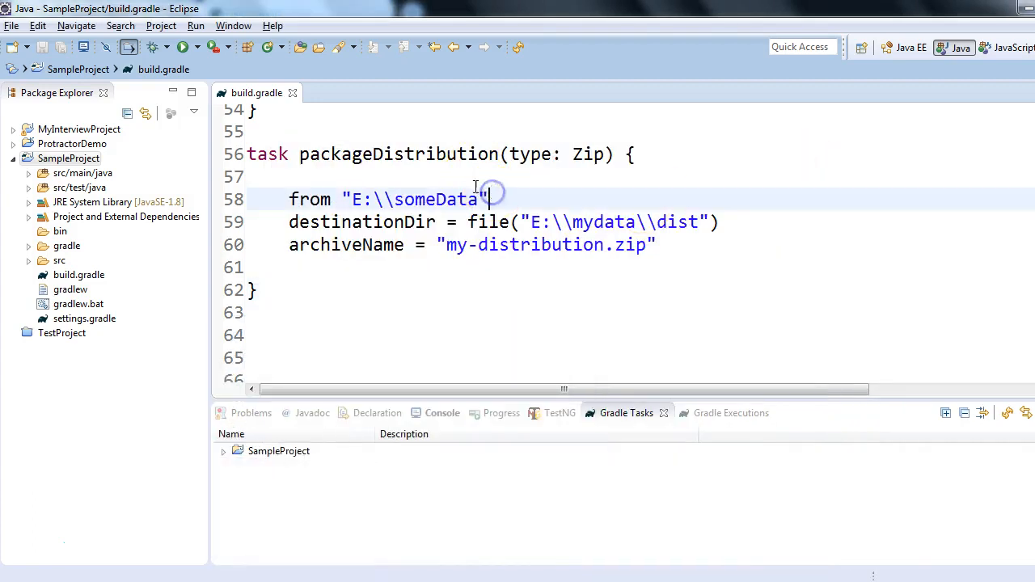
mouse_move(372, 153)
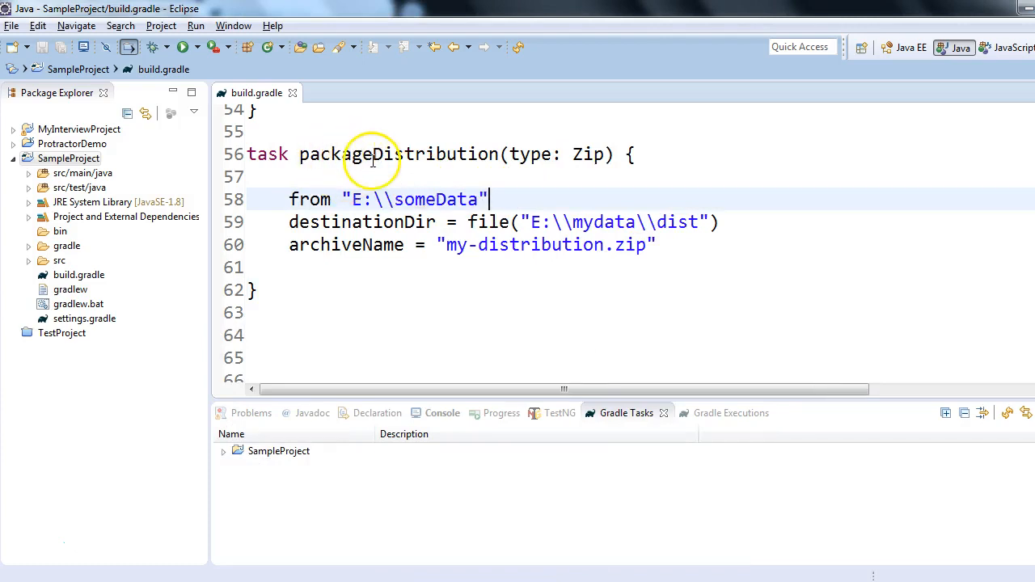
double_click(399, 154)
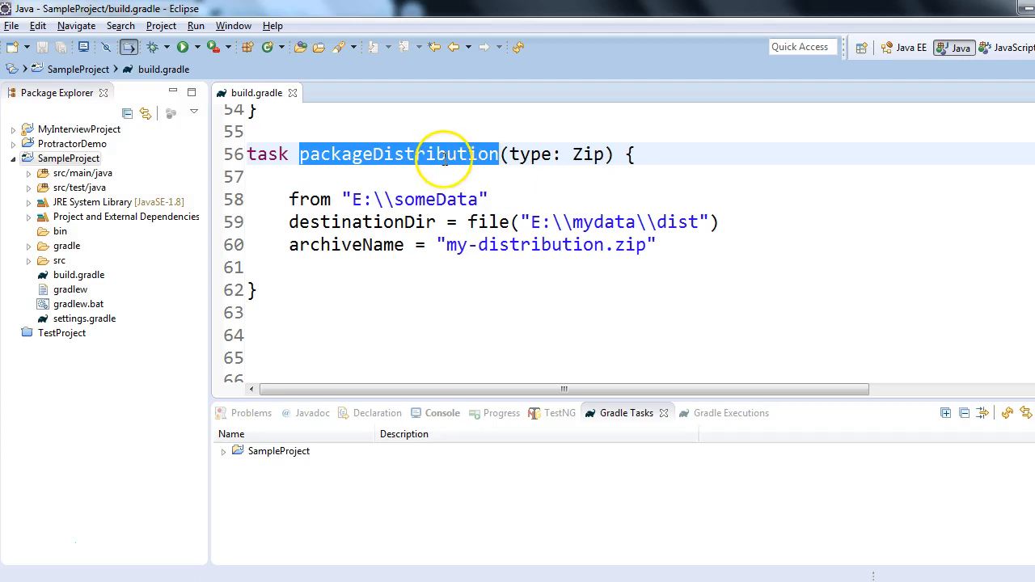
click(514, 155)
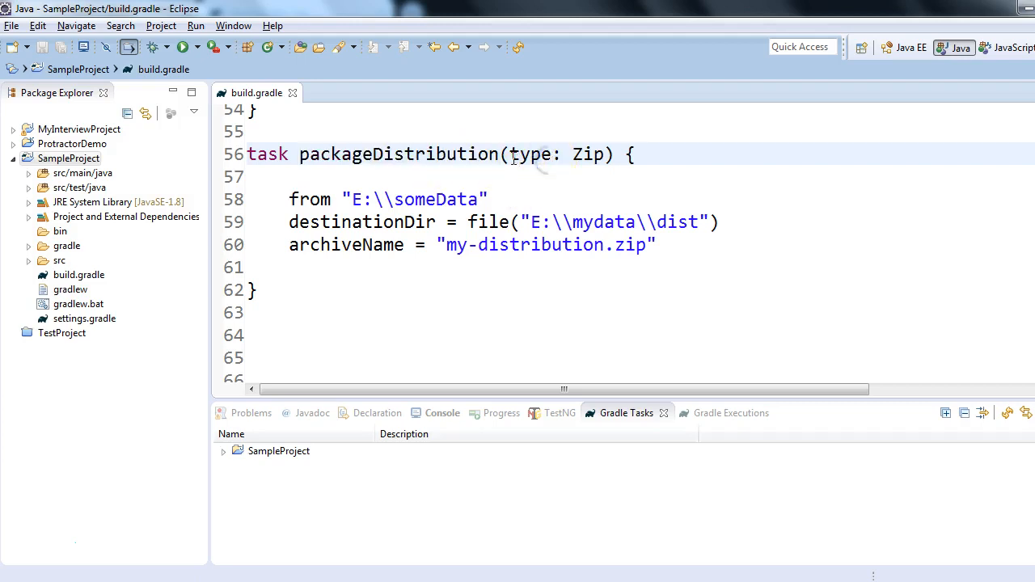
double_click(532, 156)
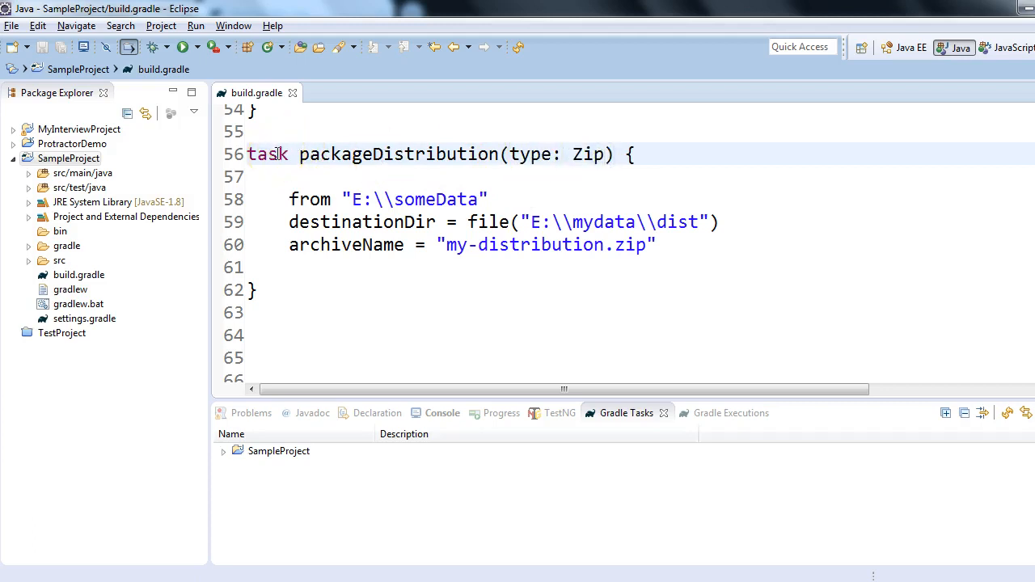
double_click(269, 155)
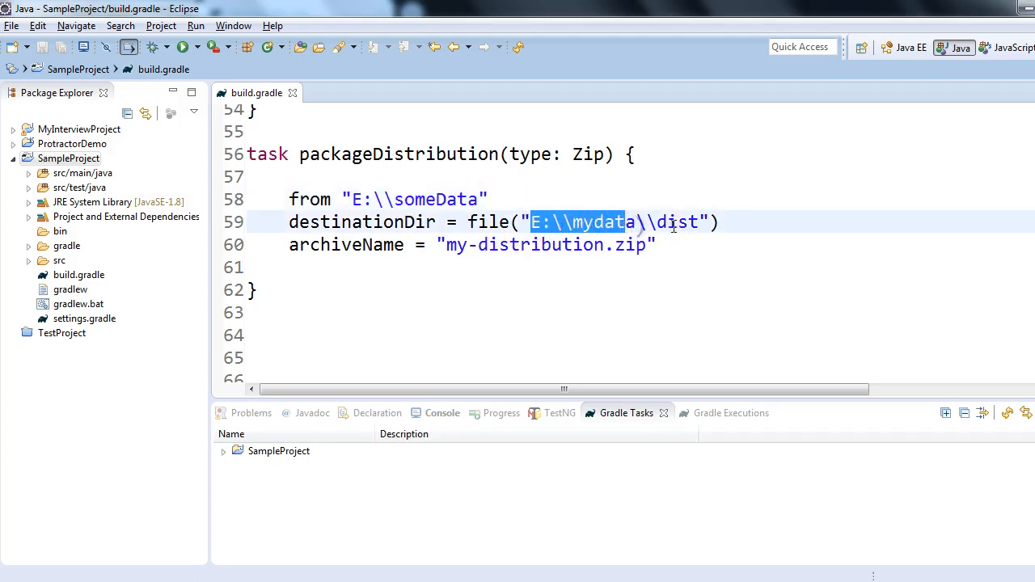
double_click(676, 221)
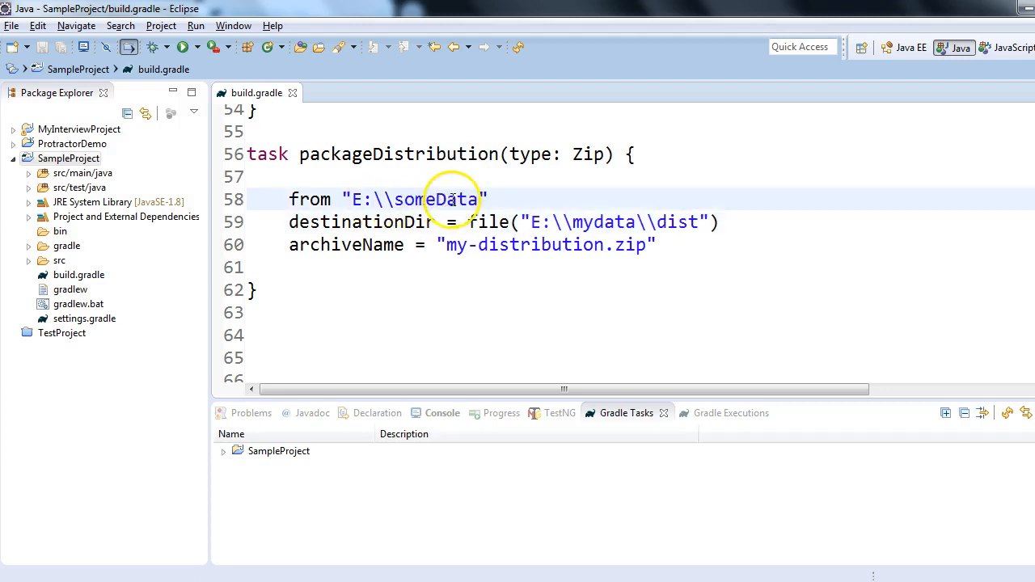
click(658, 246)
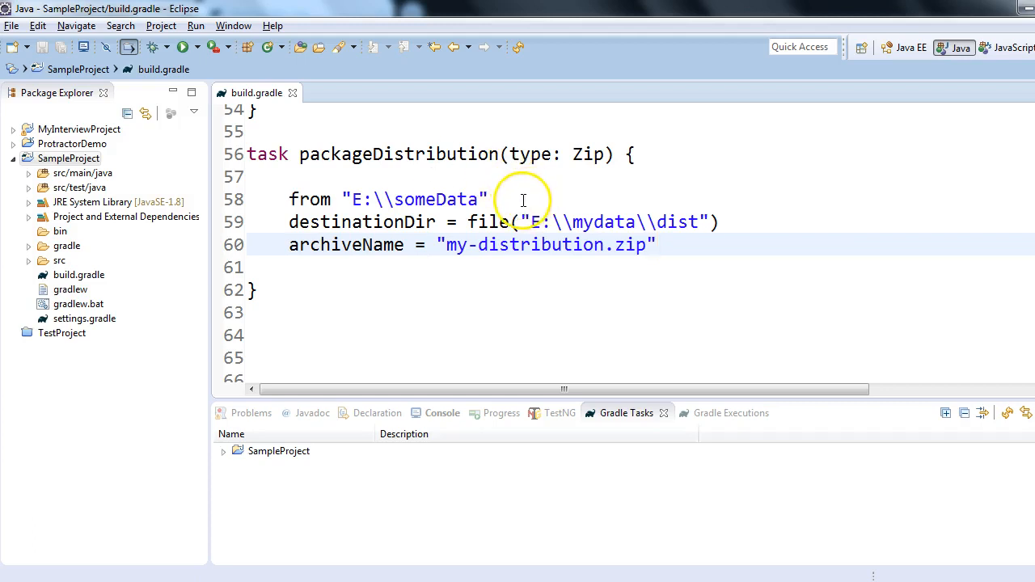
click(488, 201)
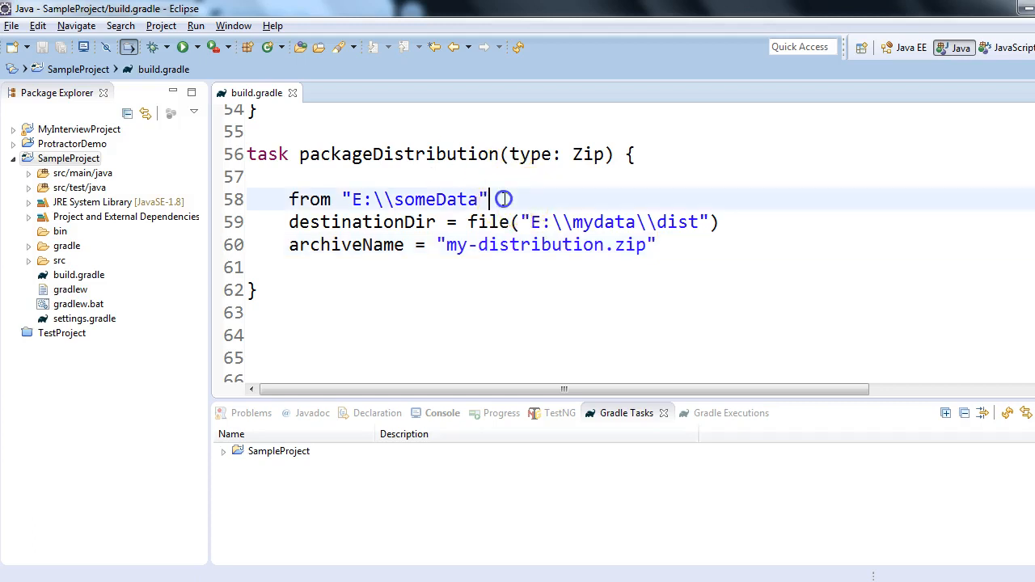
mouse_move(745, 233)
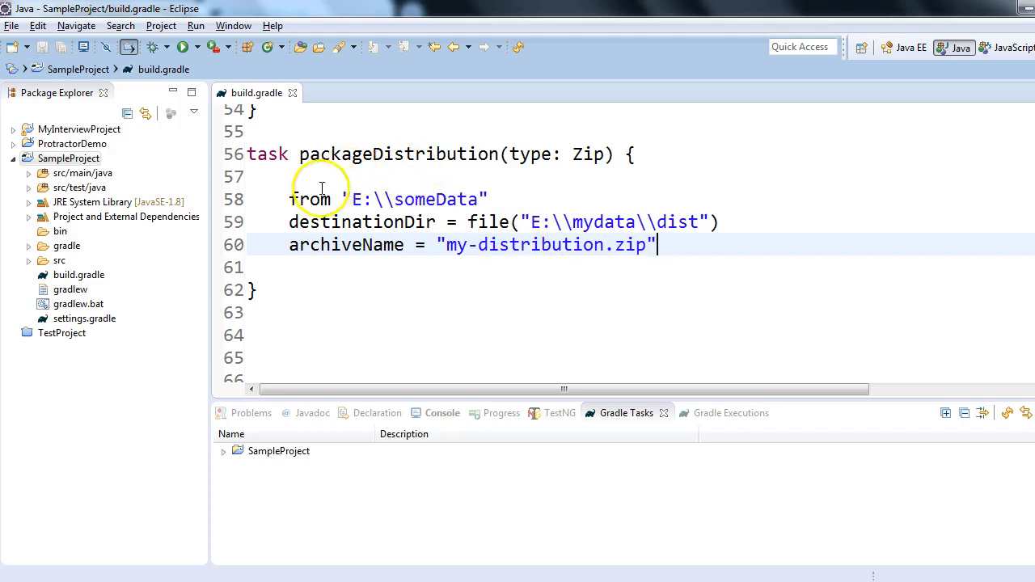
drag(291, 200, 304, 223)
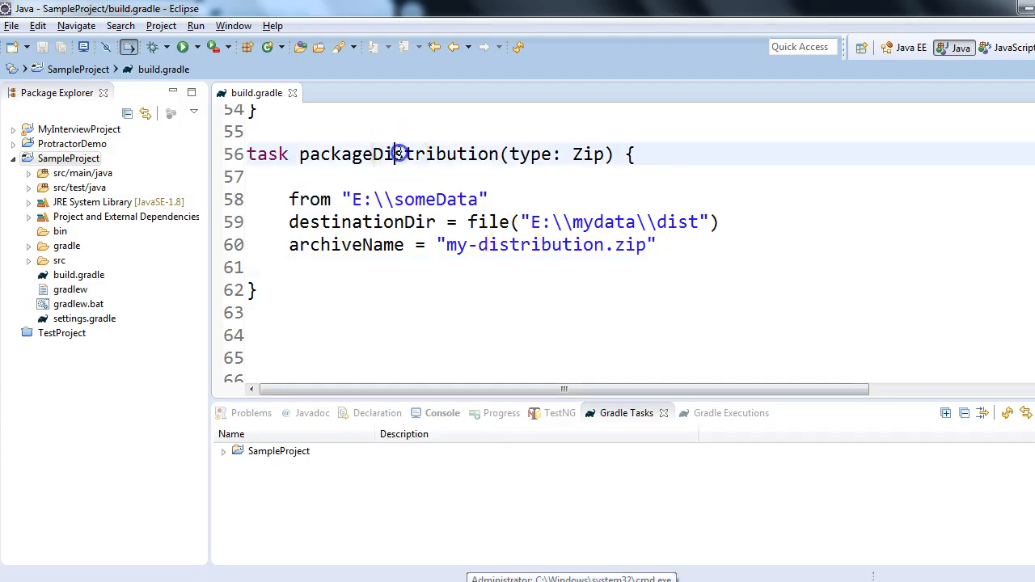
- Run 'gradle packageDistribution' from the E:\May Workspace\SampleProject command prompt
double_click(396, 153)
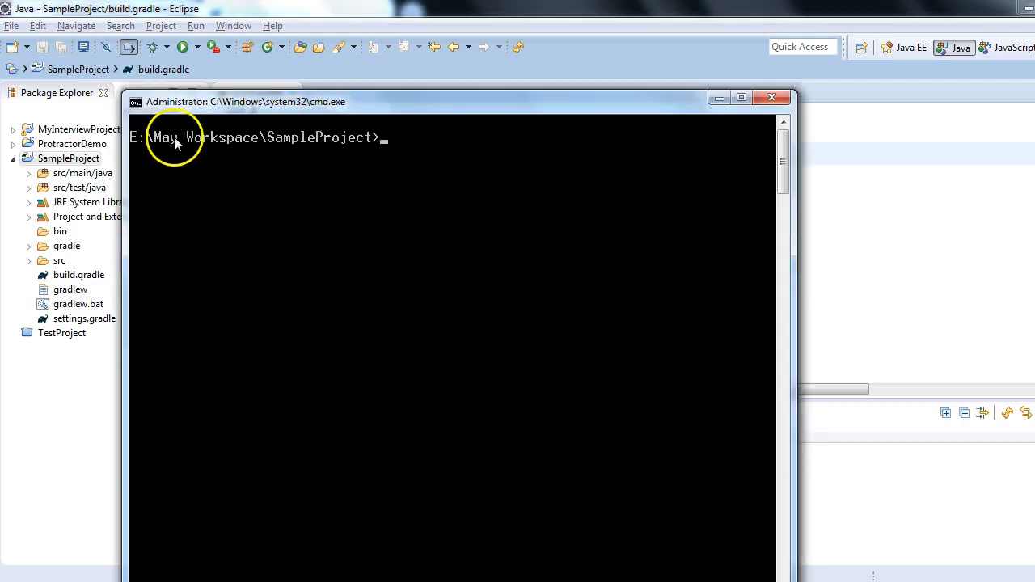
text(g)
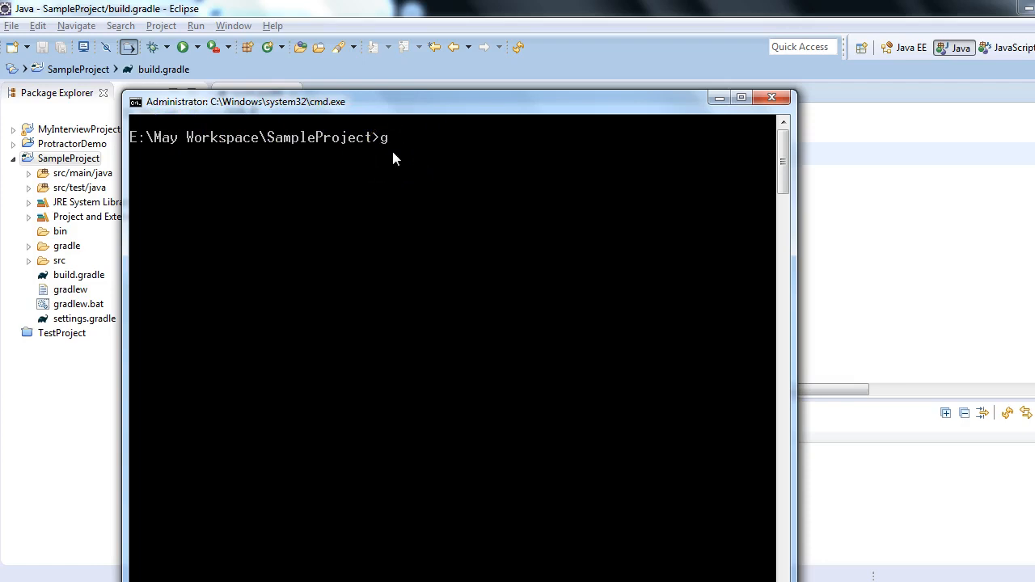
text(radle)
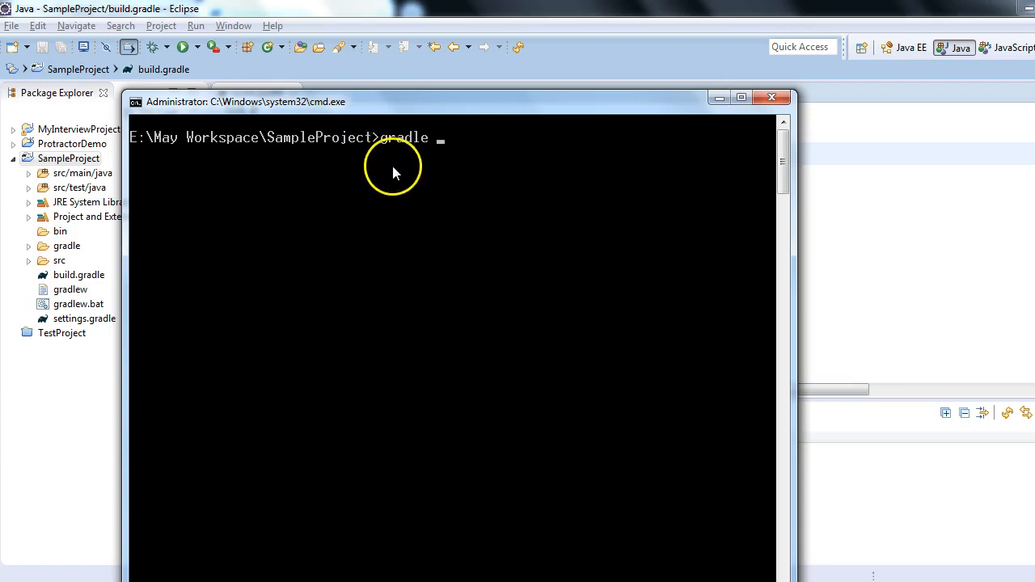
text(packageDistribution)
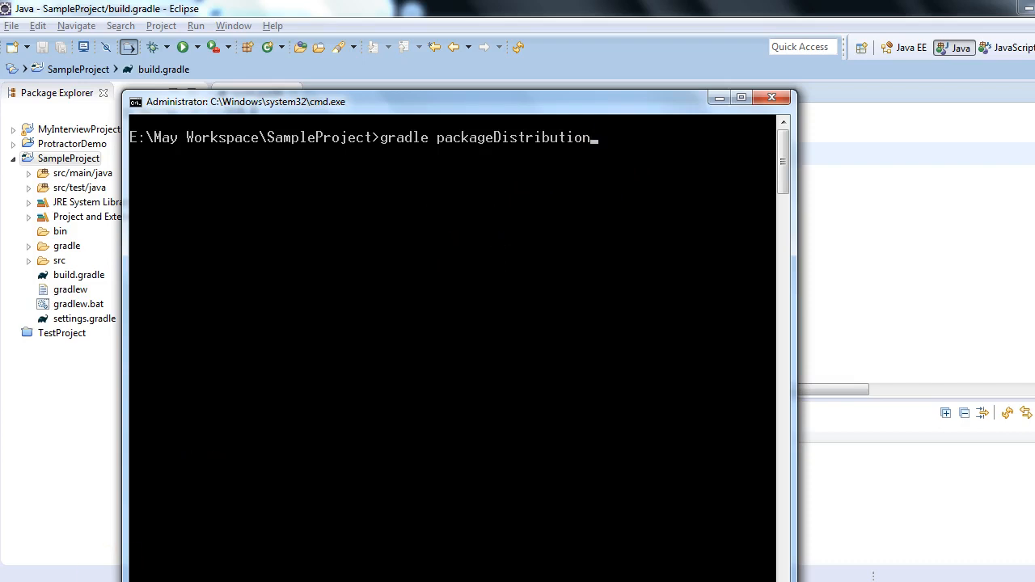
key(enter)
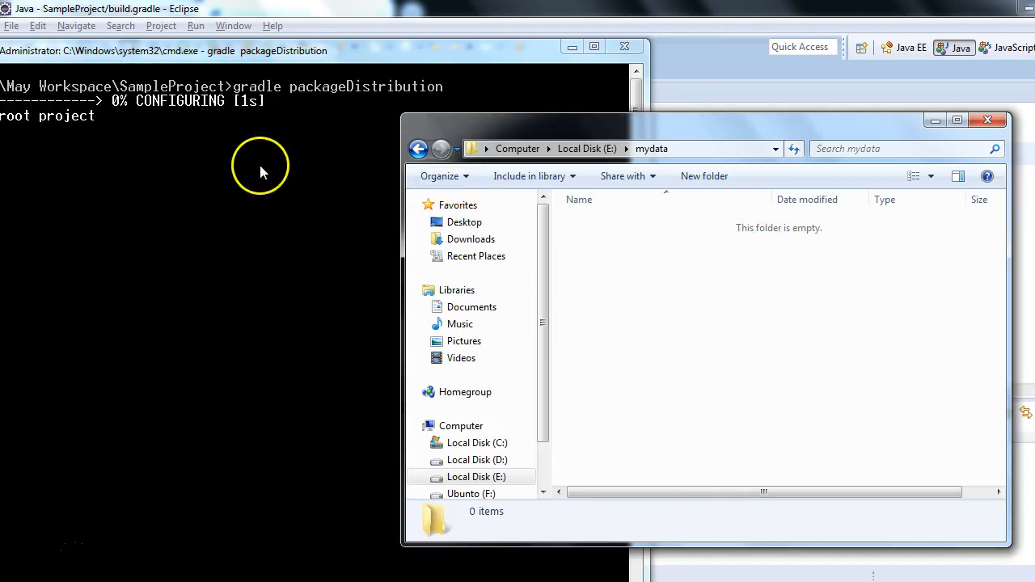
mouse_move(309, 161)
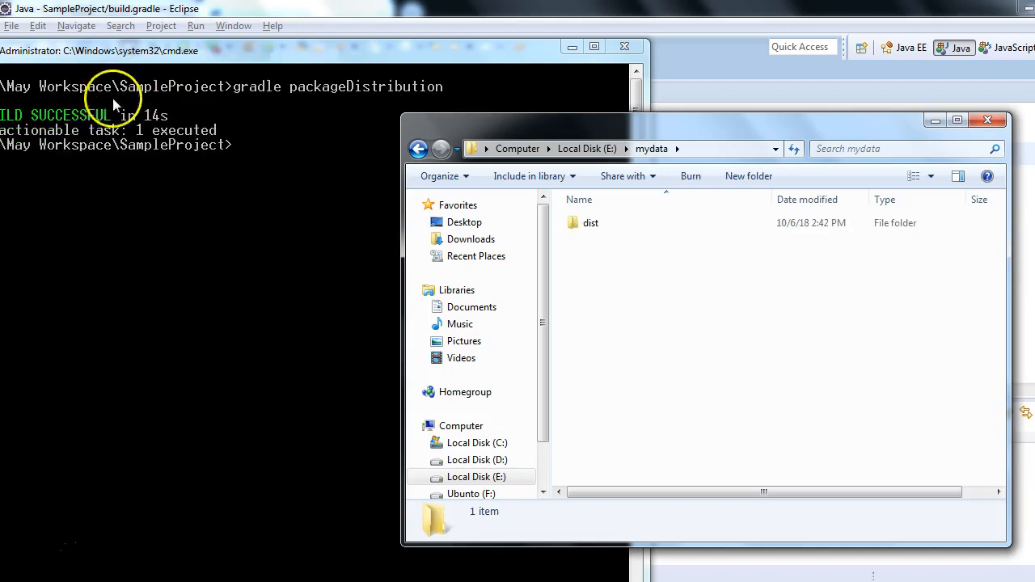
mouse_move(675, 165)
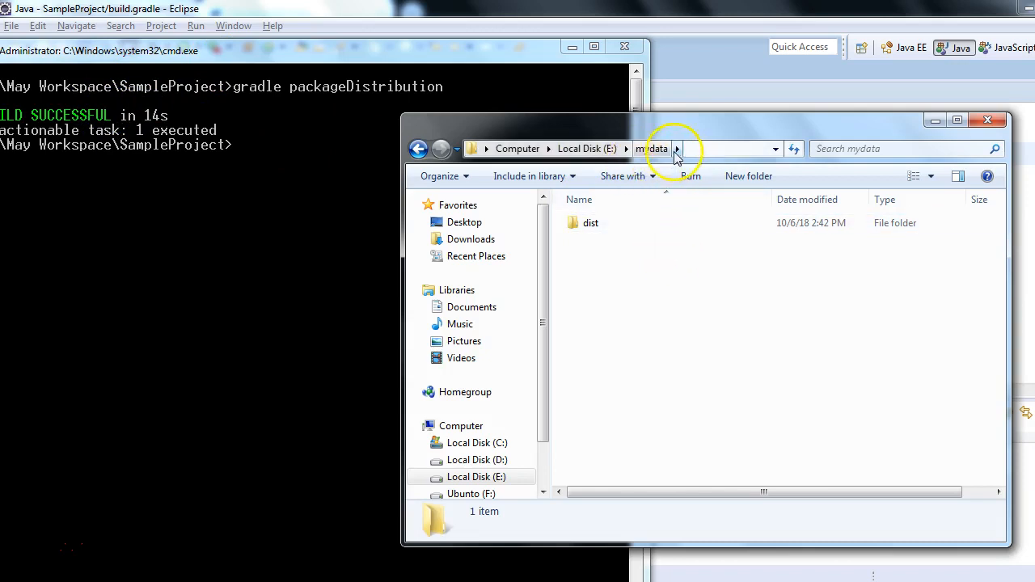
mouse_move(590, 223)
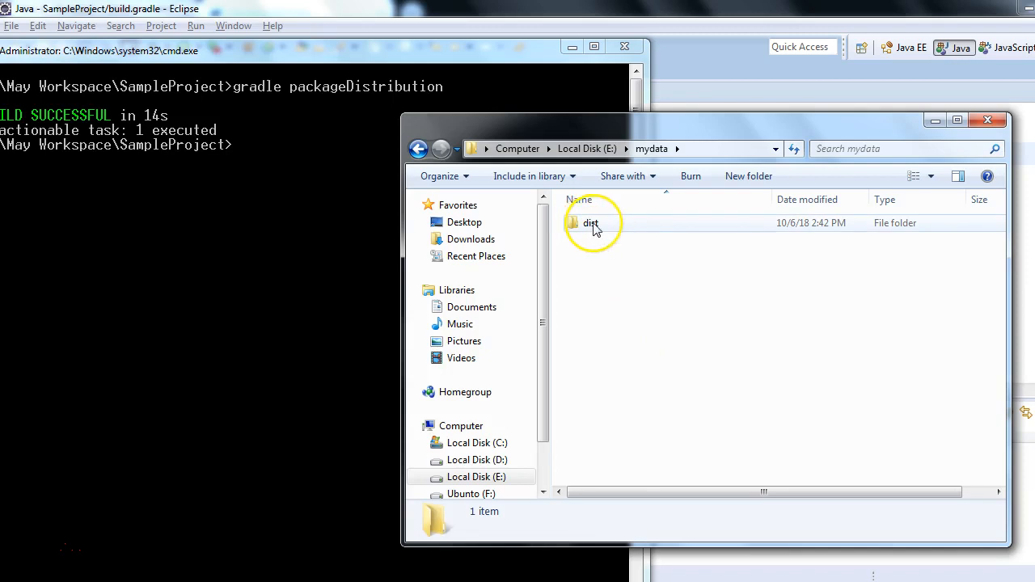
- Verify my-distribution.zip in E:\mydata\dist contains the 24-byte testData document
double_click(590, 223)
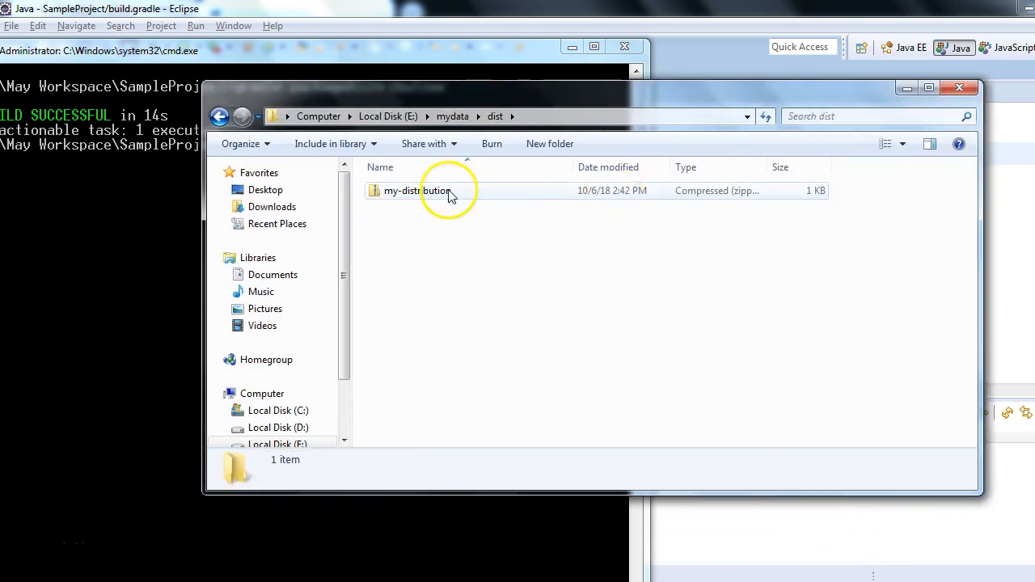
click(417, 191)
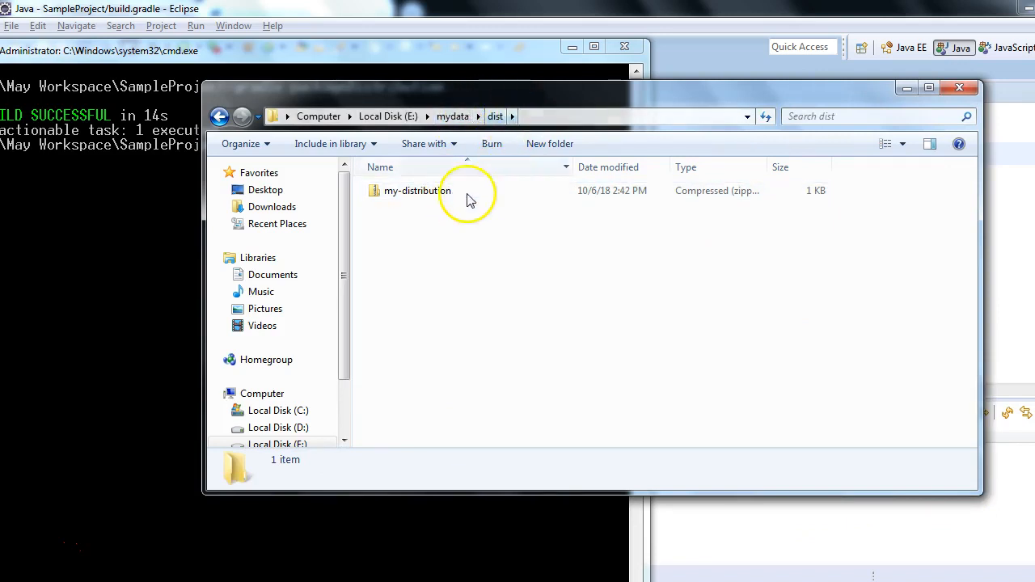
click(417, 191)
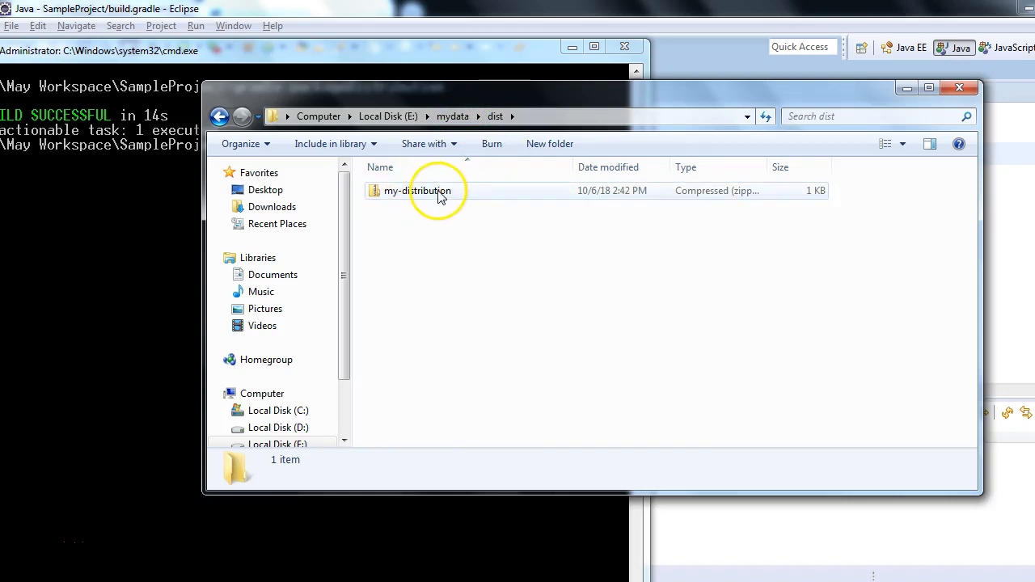
double_click(417, 191)
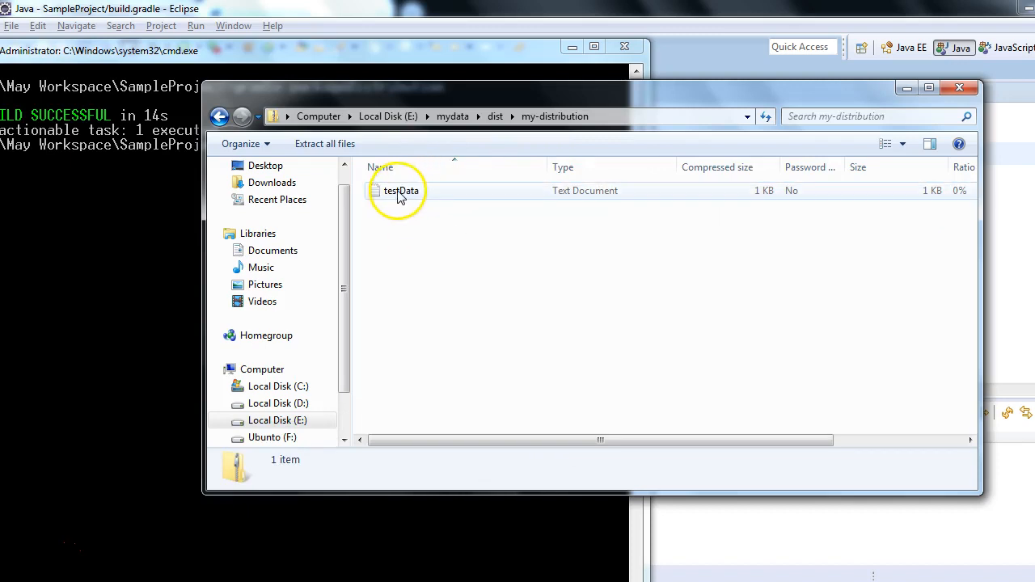
click(401, 191)
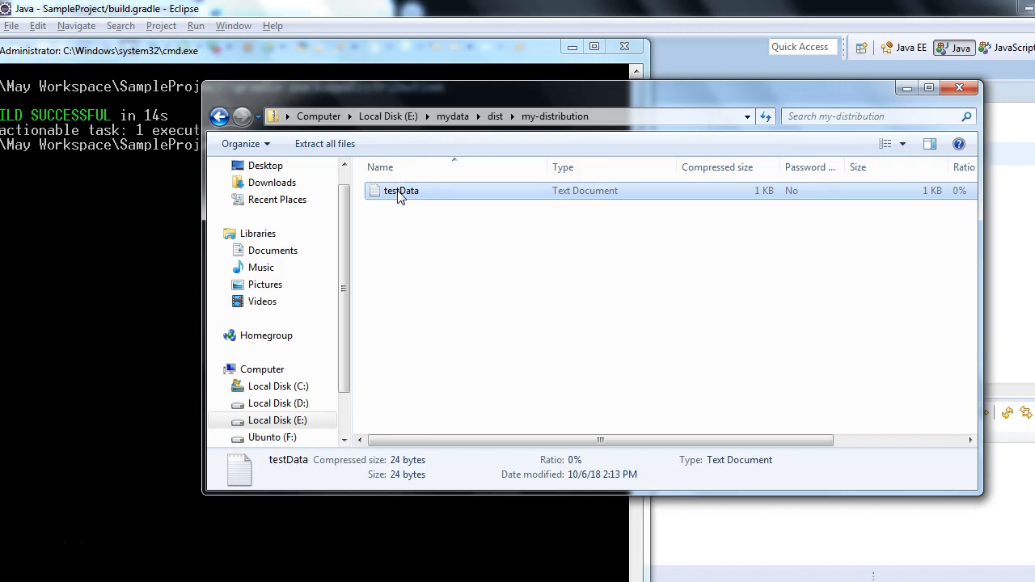
click(401, 191)
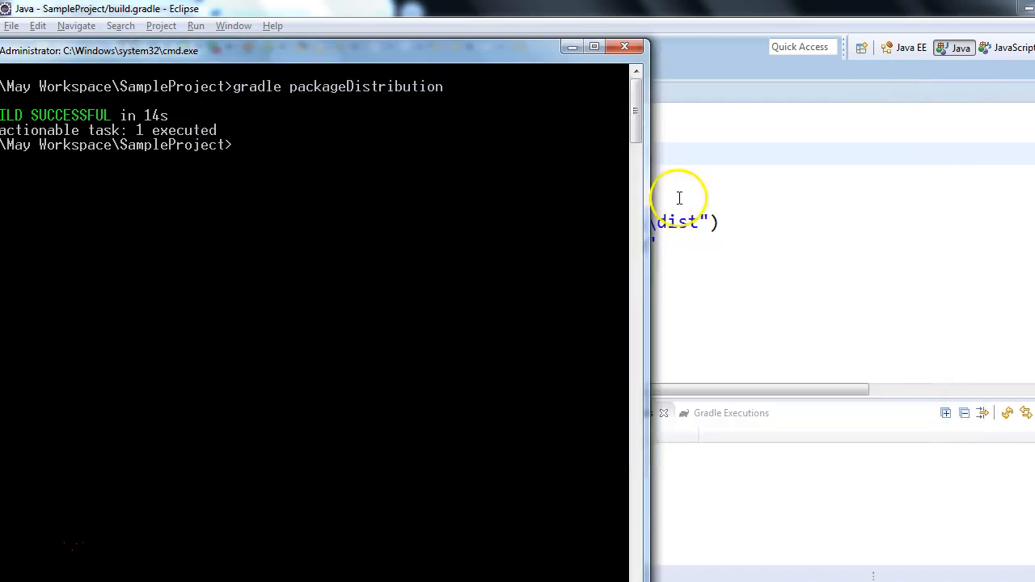
mouse_move(573, 45)
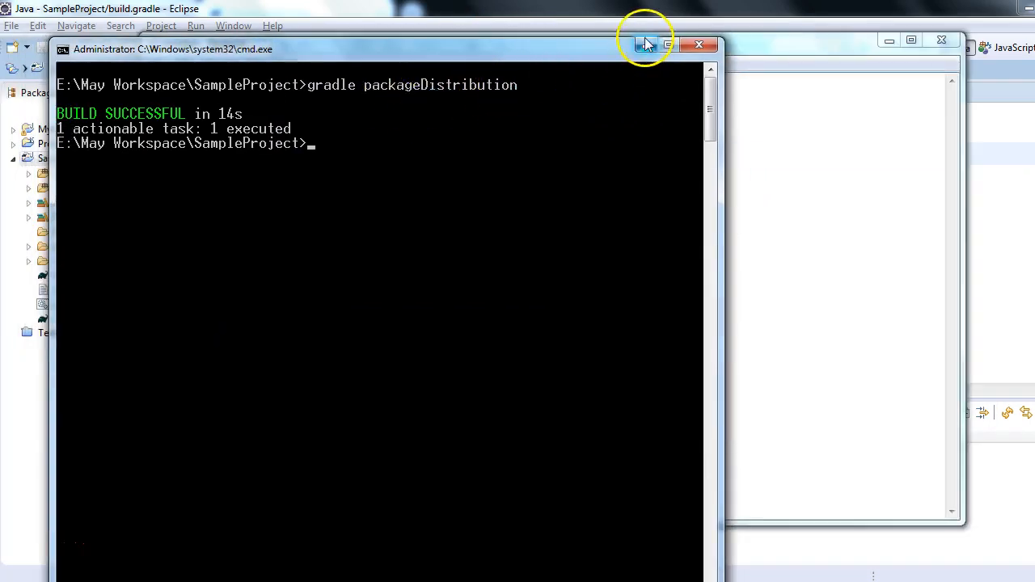
- Minimize the Command Prompt to return to build.gradle in Eclipse
click(643, 45)
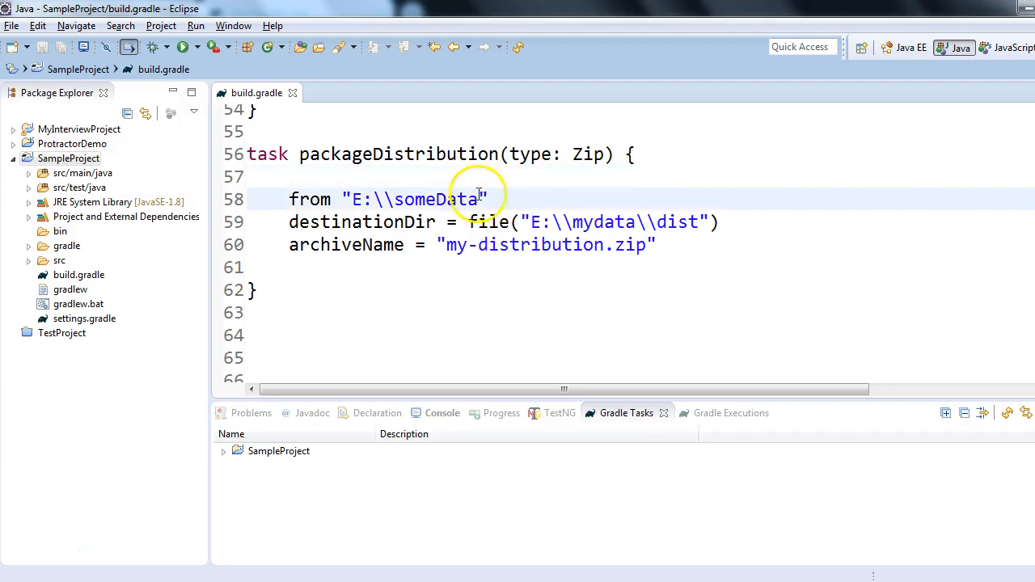
double_click(437, 201)
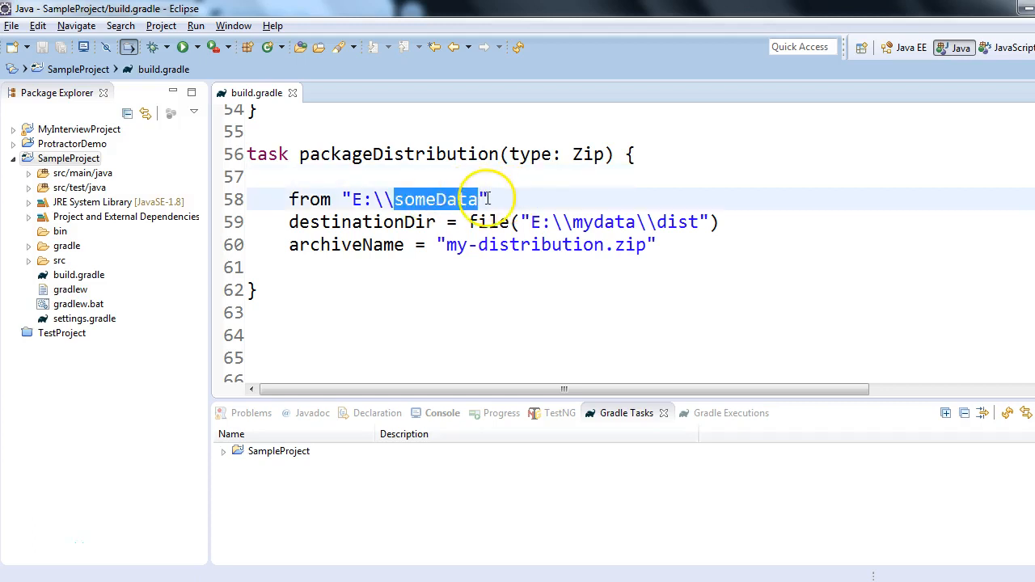
click(485, 200)
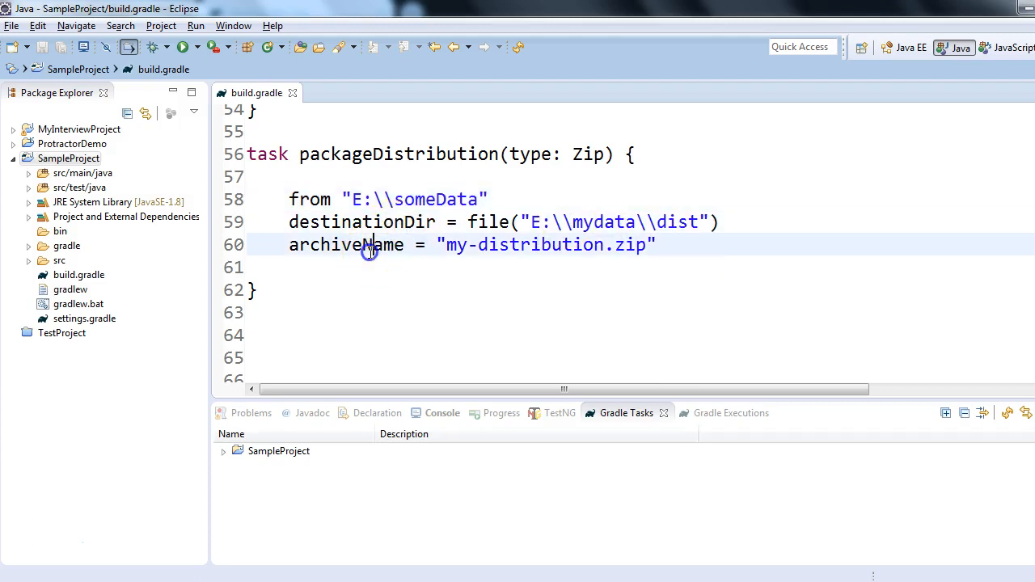
click(658, 246)
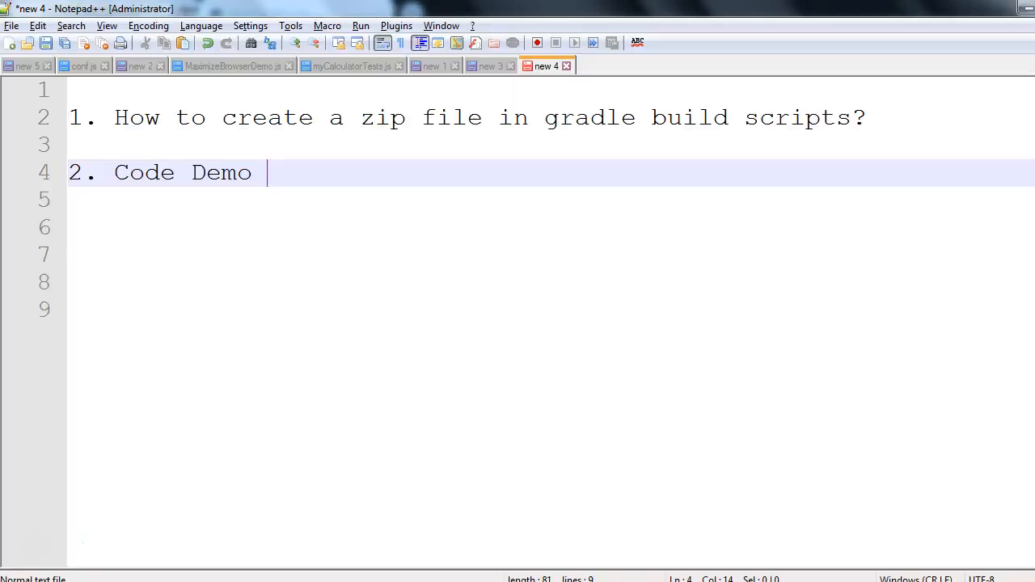
mouse_move(434, 129)
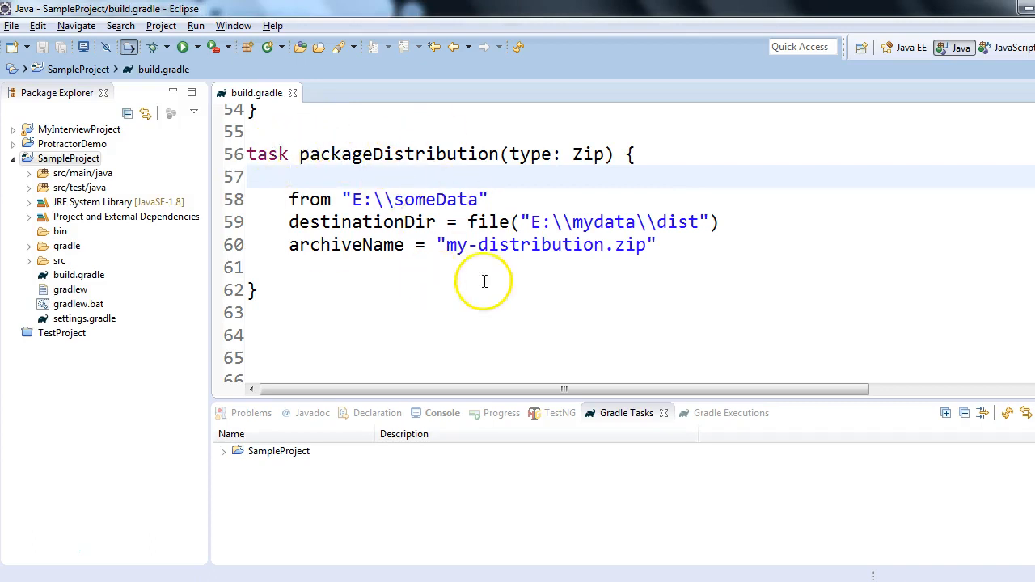
click(259, 291)
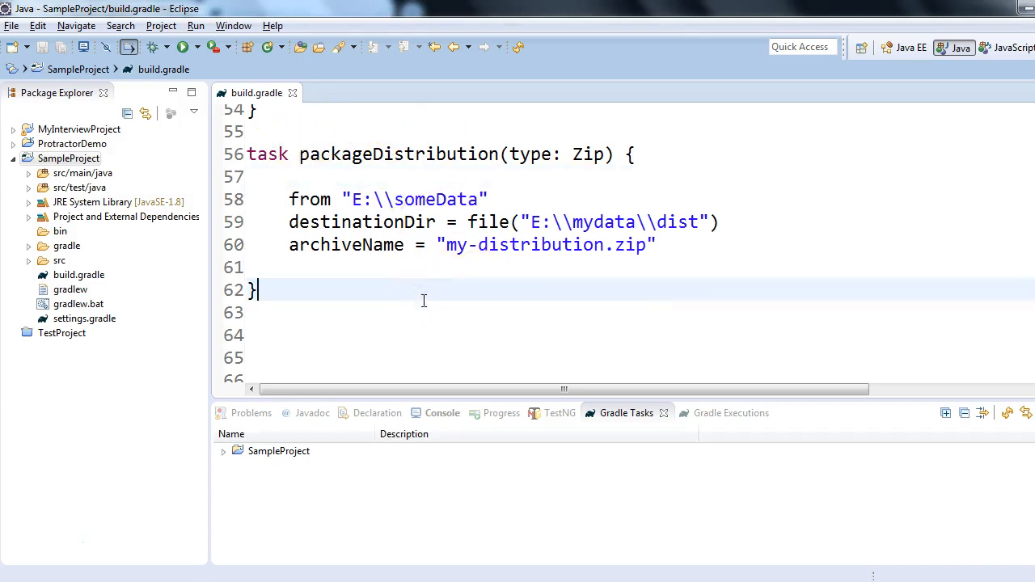